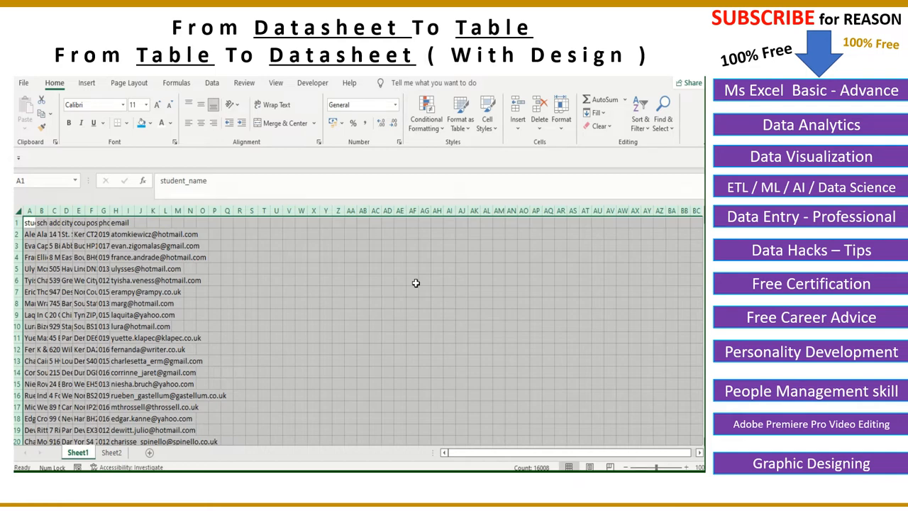
- Select the combined student records in column A and split them into name, school, address, city, county, postal, phone and email columns
click(202, 268)
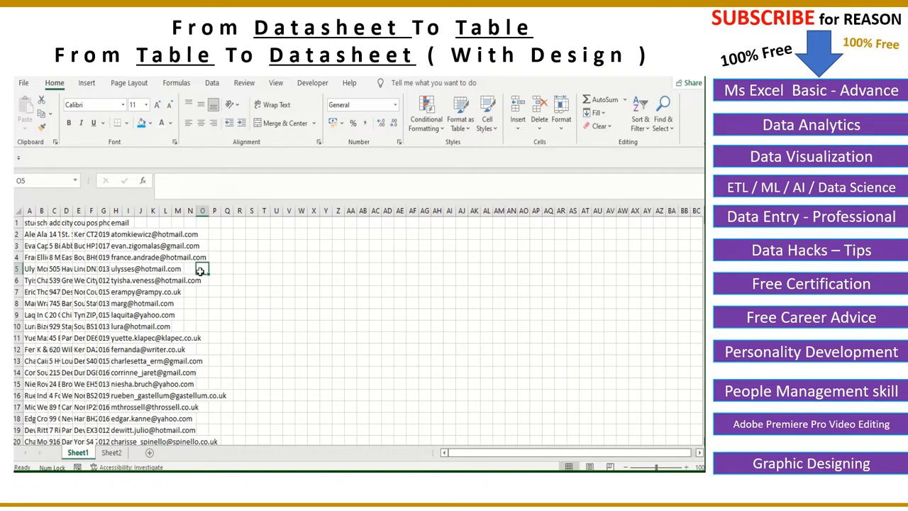
mouse_move(222, 297)
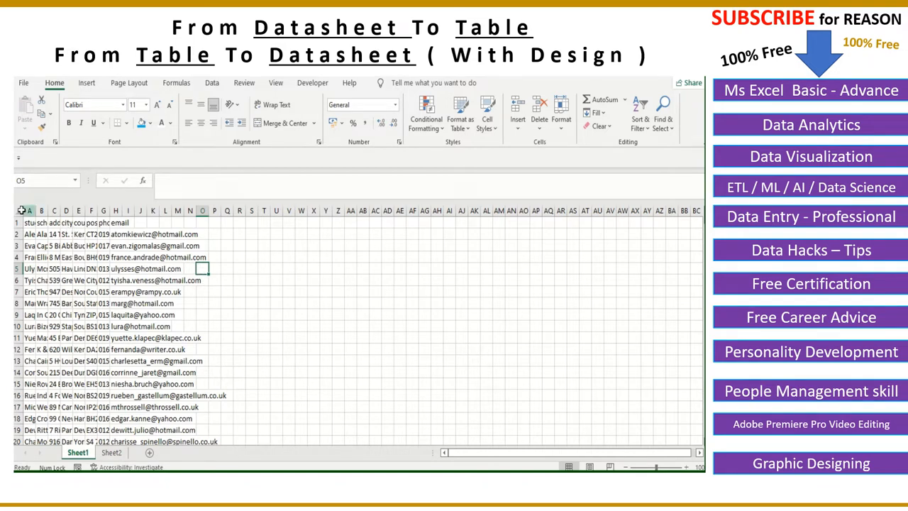
click(20, 210)
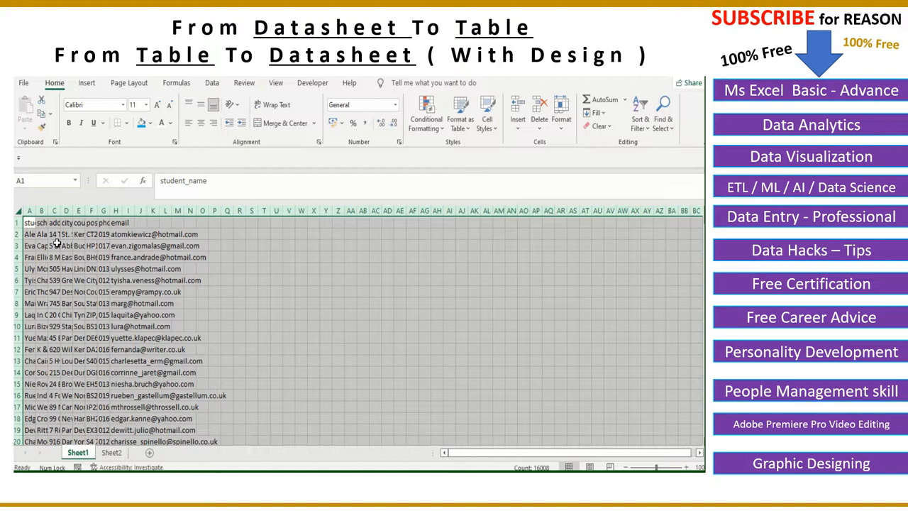
mouse_move(292, 256)
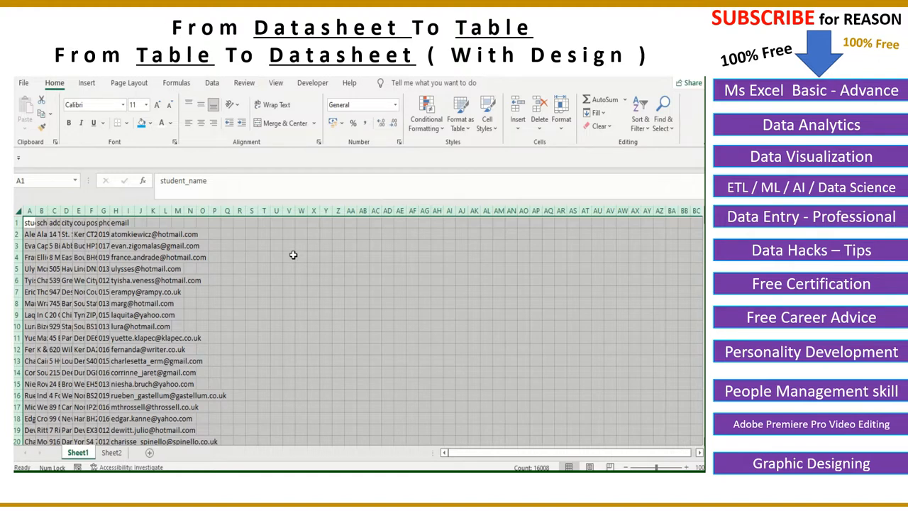
click(215, 280)
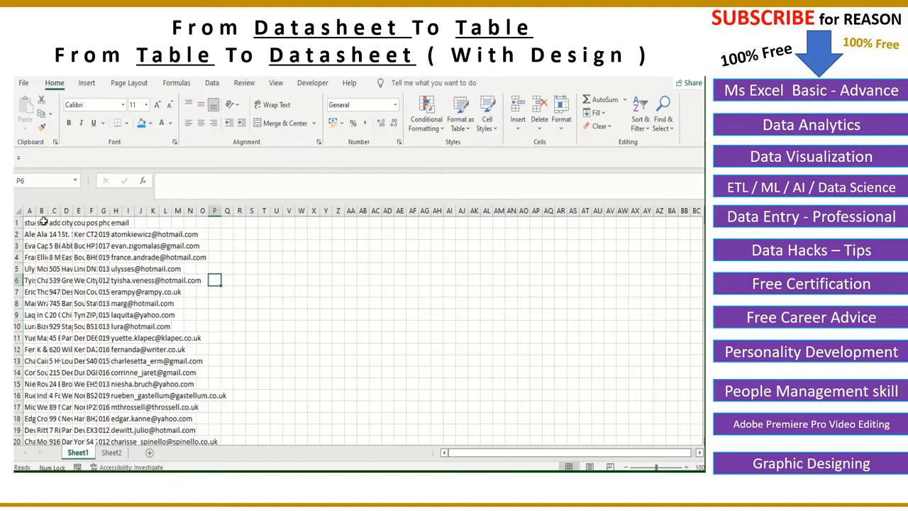
click(20, 210)
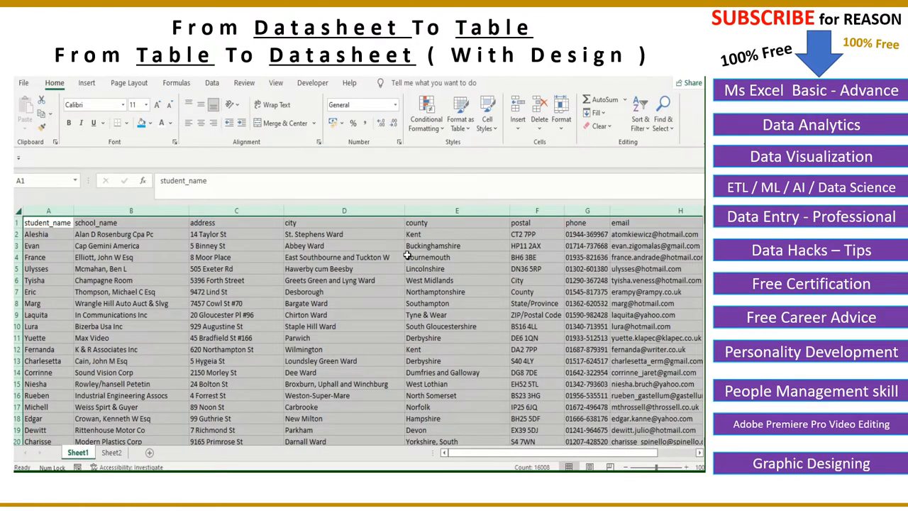
click(235, 257)
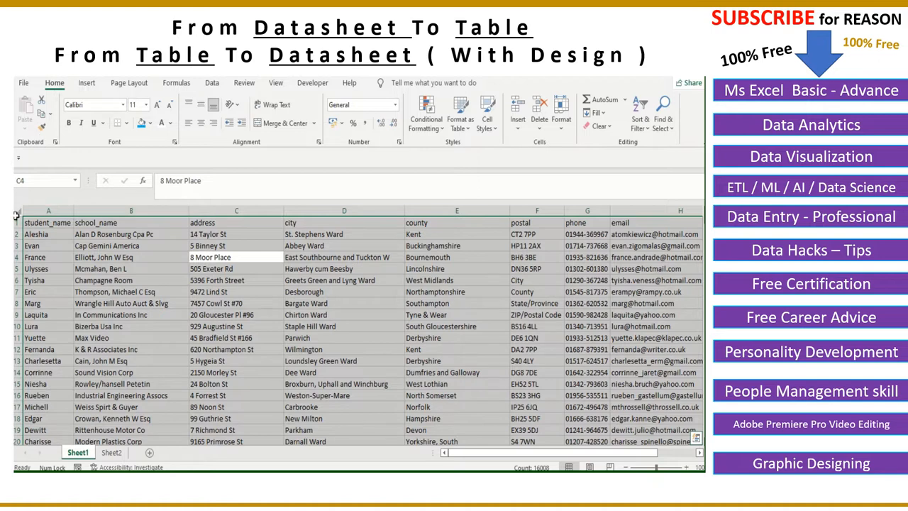
- Convert the student data into an Excel table with 'My table has headers' ticked
click(130, 257)
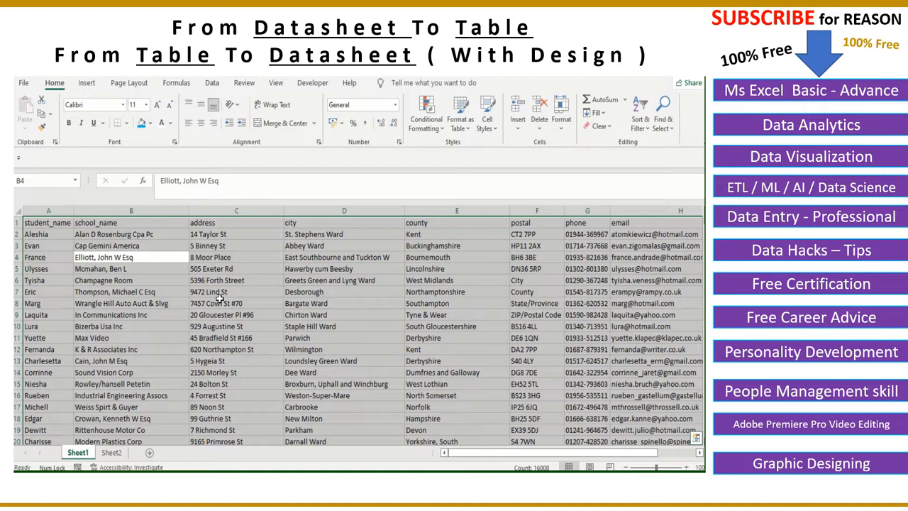
click(460, 114)
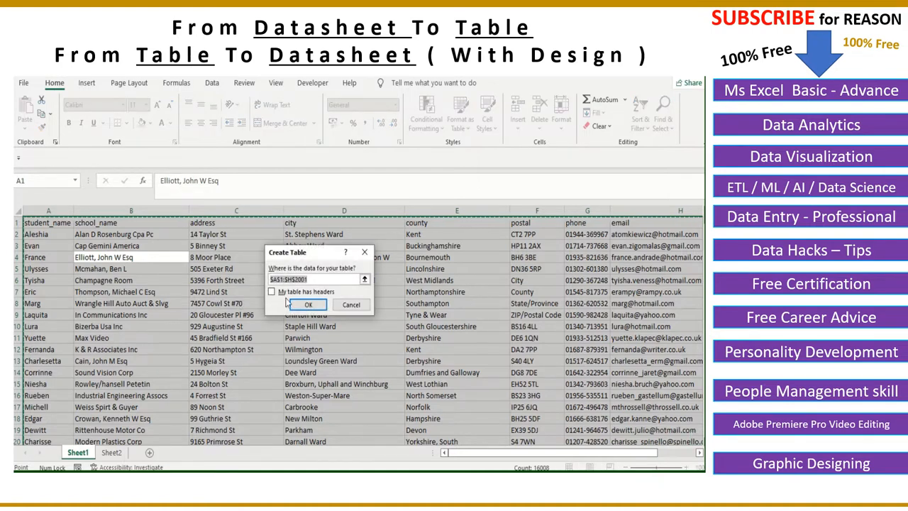
mouse_move(297, 261)
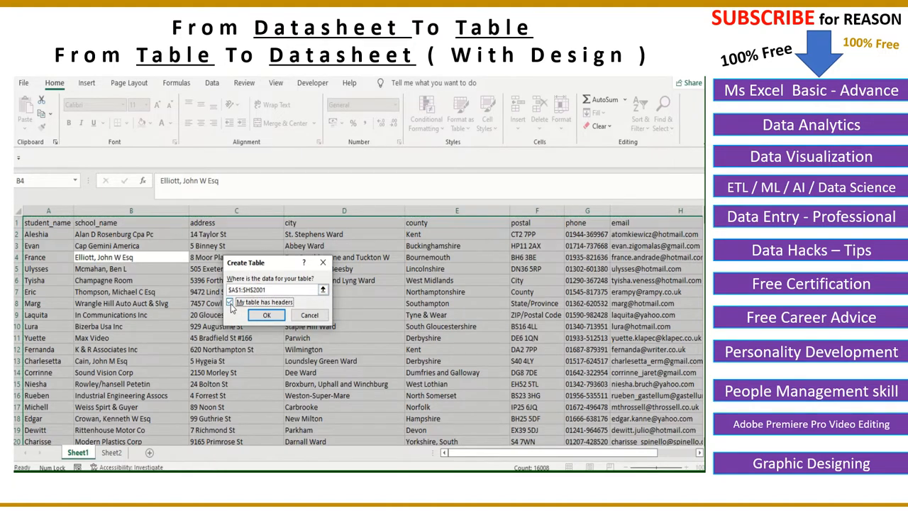
click(267, 315)
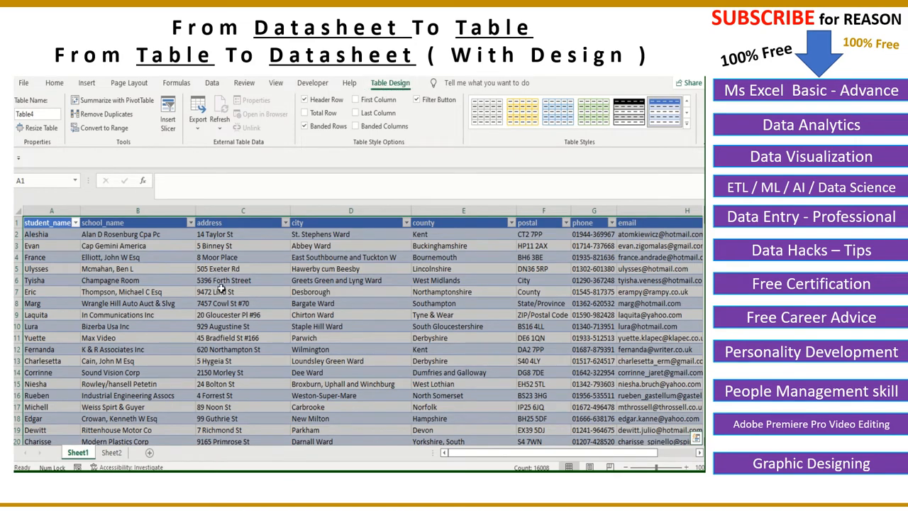
- Scroll to the last record around row 1001 and enter 'sdf' in an empty cell below the data
scroll(down, 3)
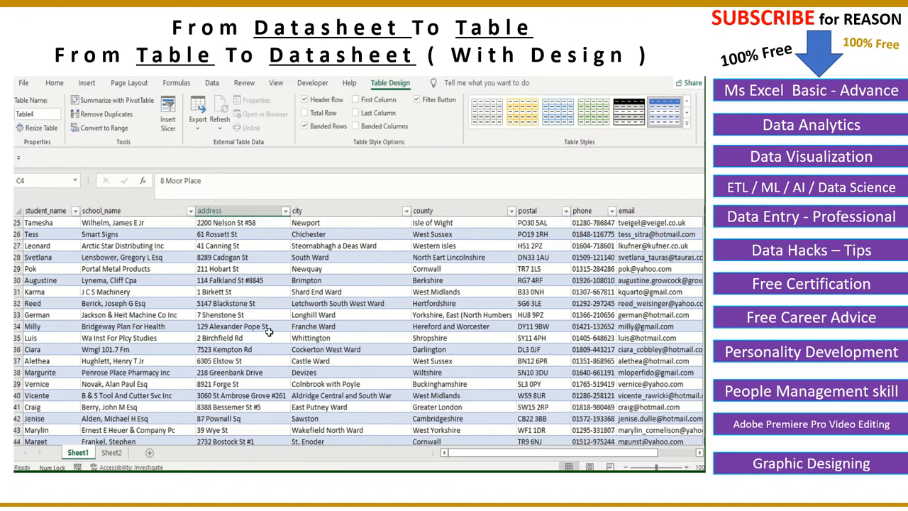
scroll(down, 3)
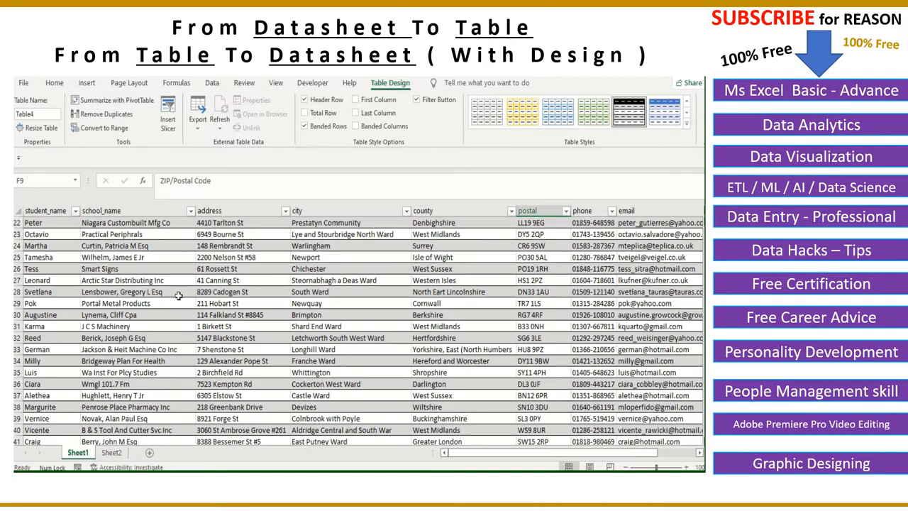
scroll(up, 3)
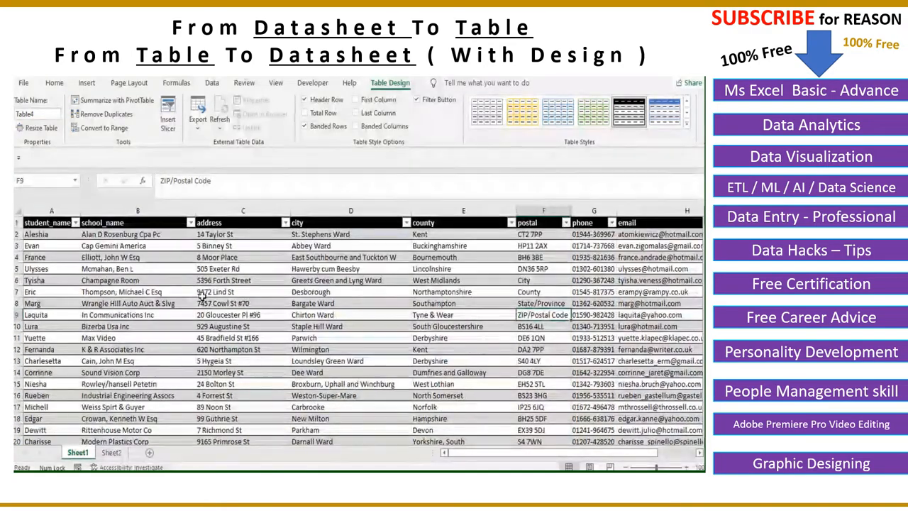
scroll(down, 3)
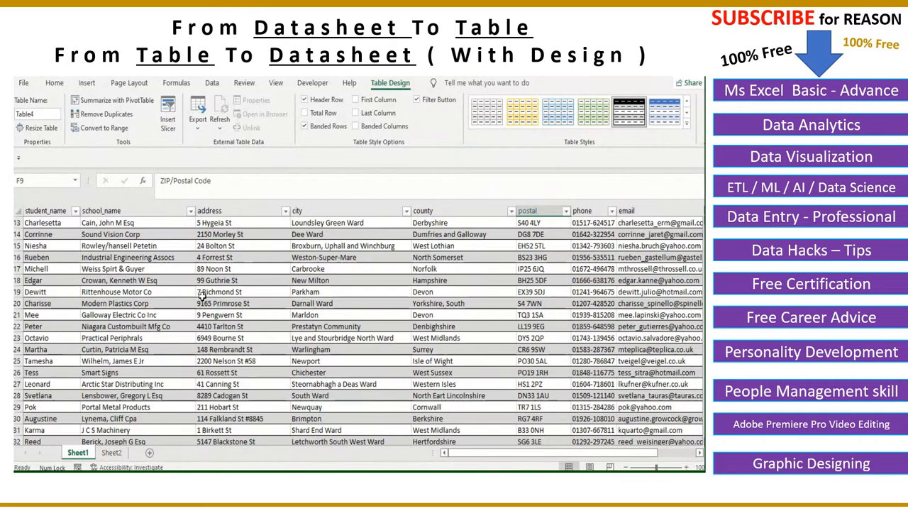
scroll(down, 3)
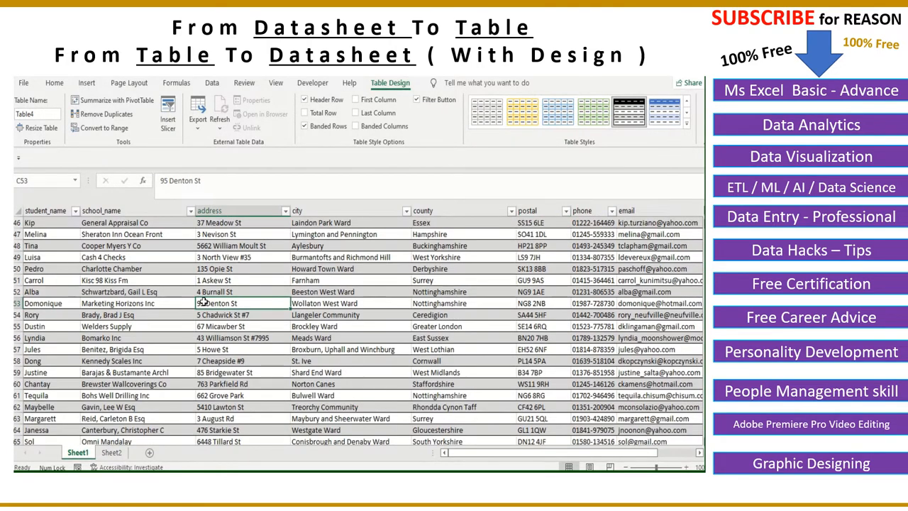
click(102, 128)
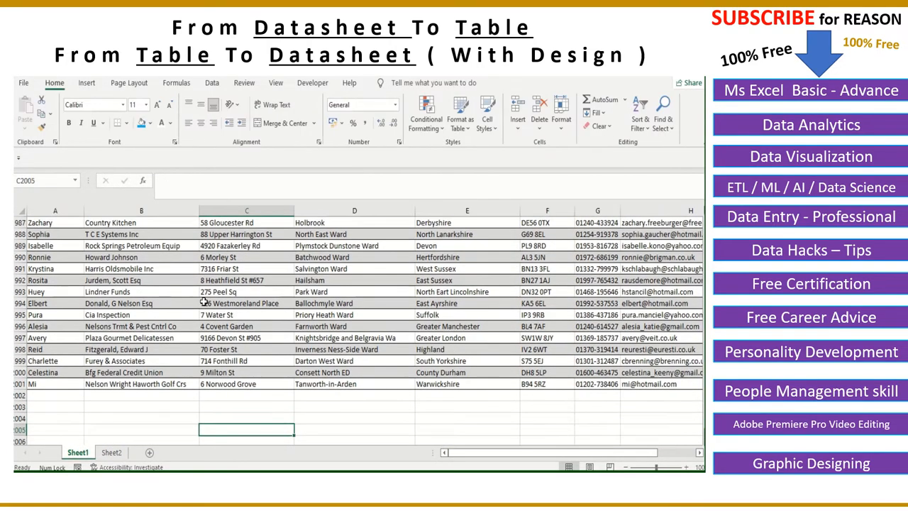
text(sdf)
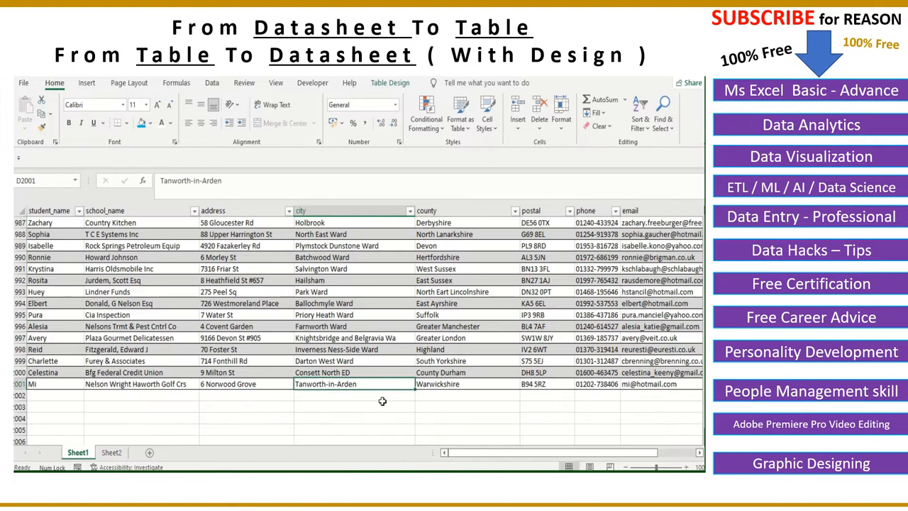
mouse_move(346, 321)
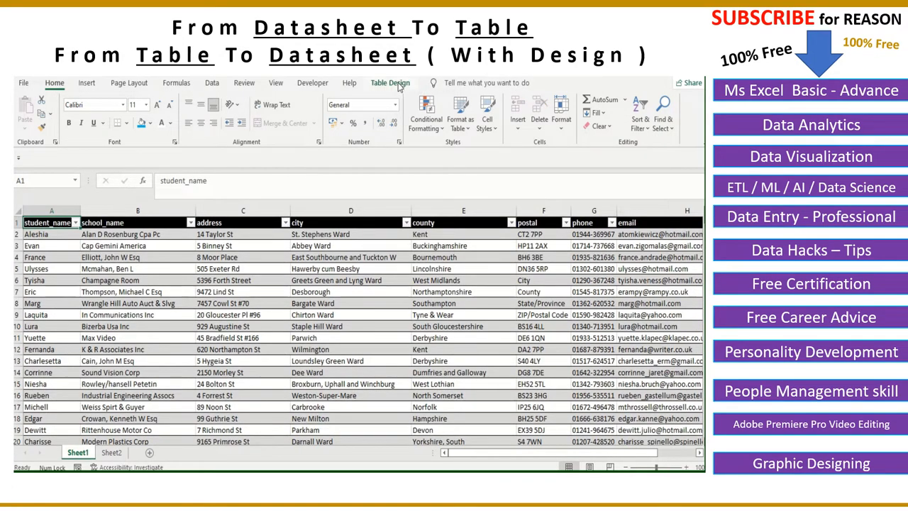
- Convert the student table back to a normal range, confirming Yes in the prompt
click(390, 82)
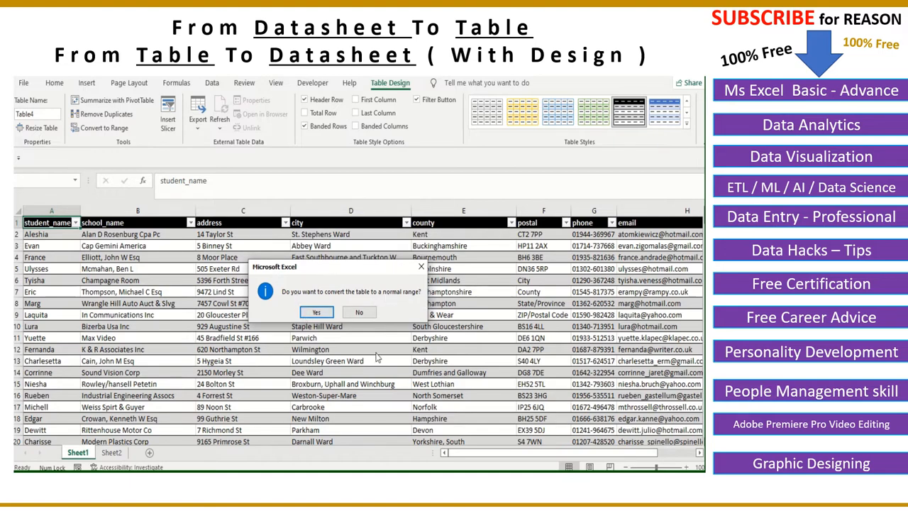
click(315, 312)
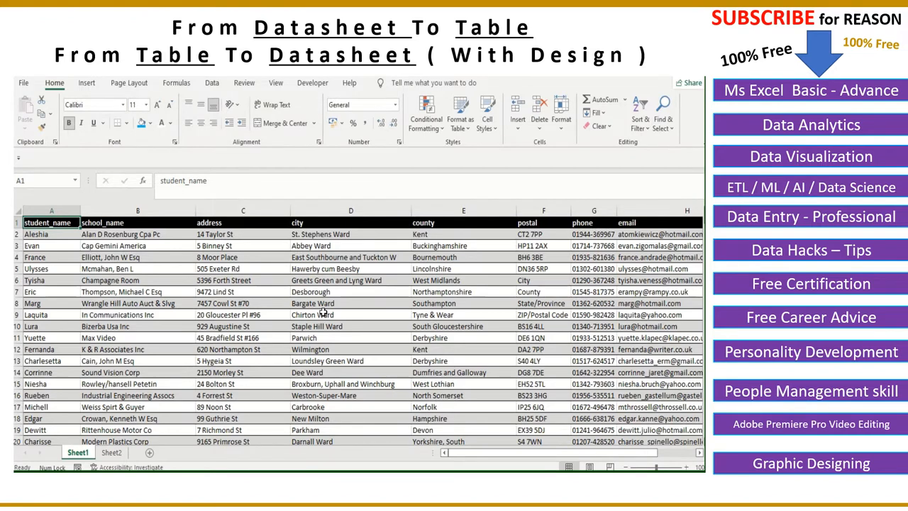
mouse_move(323, 323)
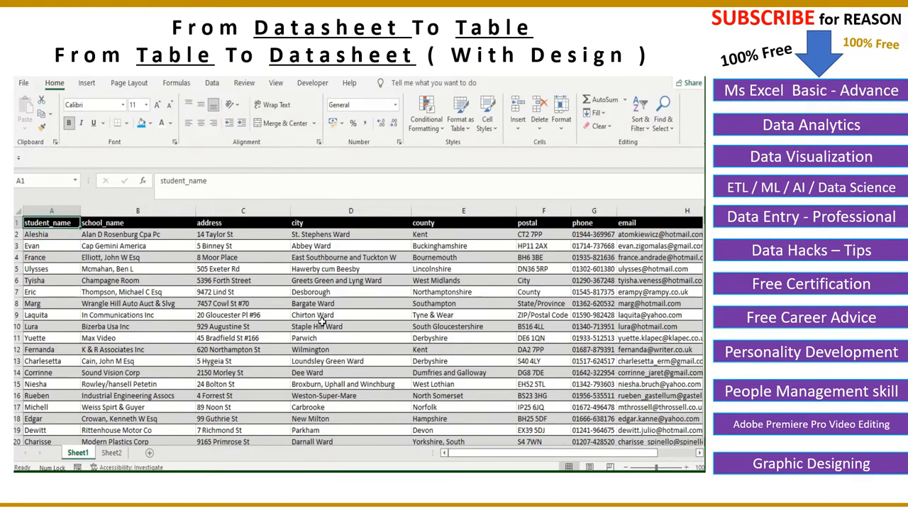
mouse_move(65, 262)
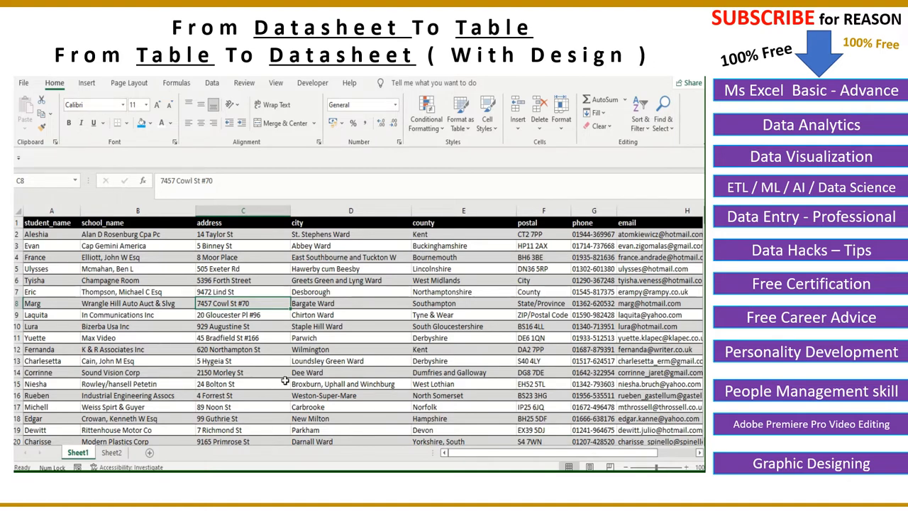
mouse_move(119, 259)
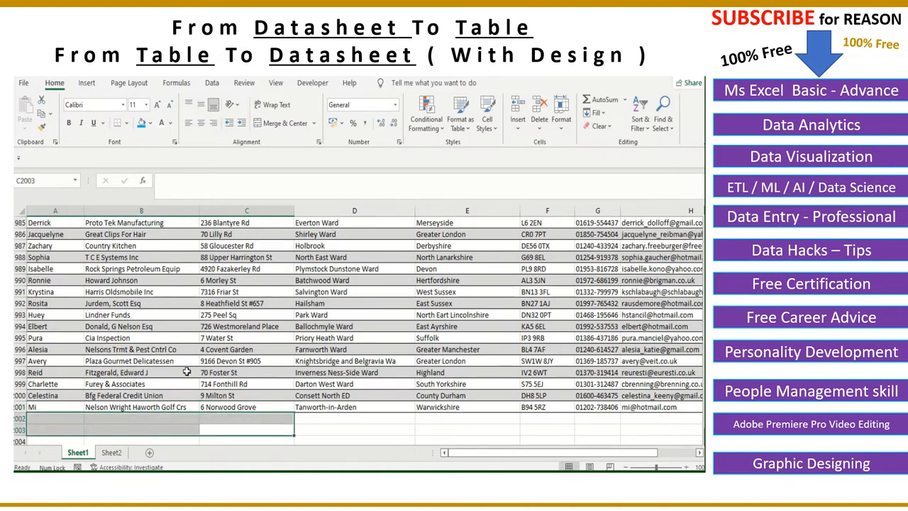
- Enter 'sfas', select the first few rows of student data, then cancel Paste Special with Transpose greyed out
text(sfas)
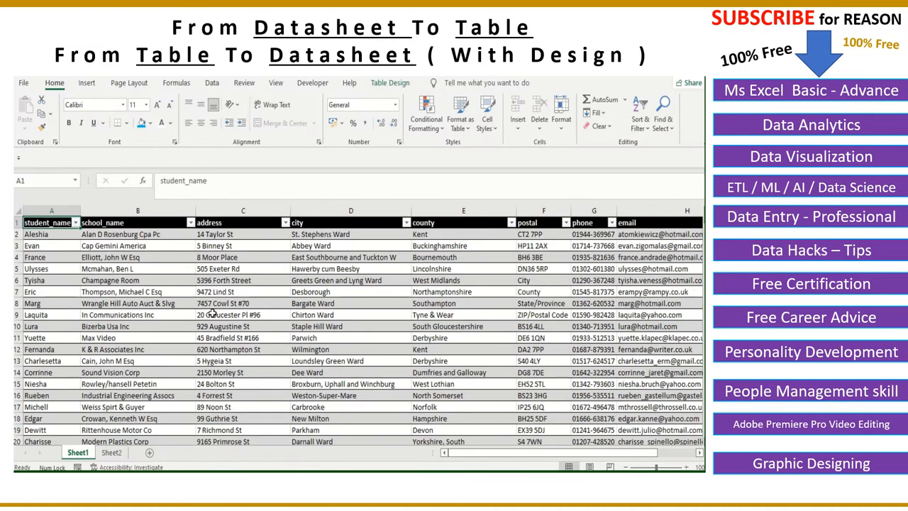
click(243, 257)
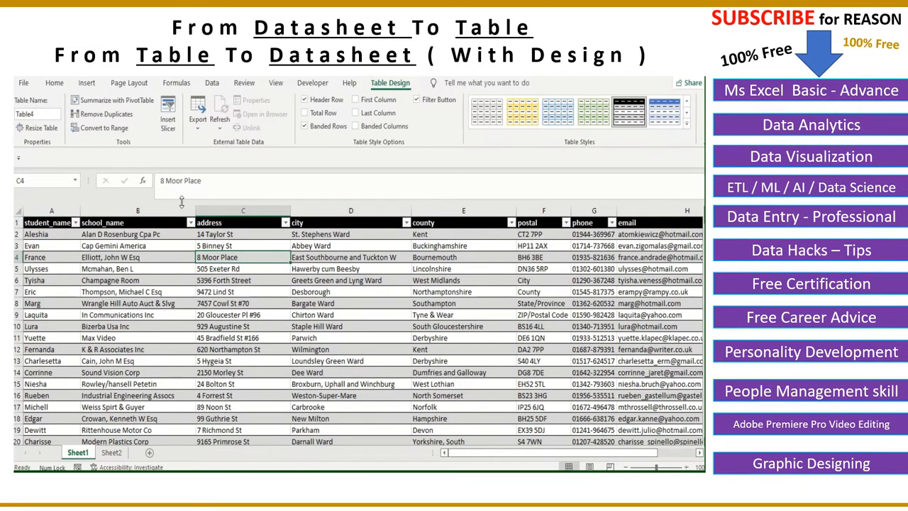
click(121, 292)
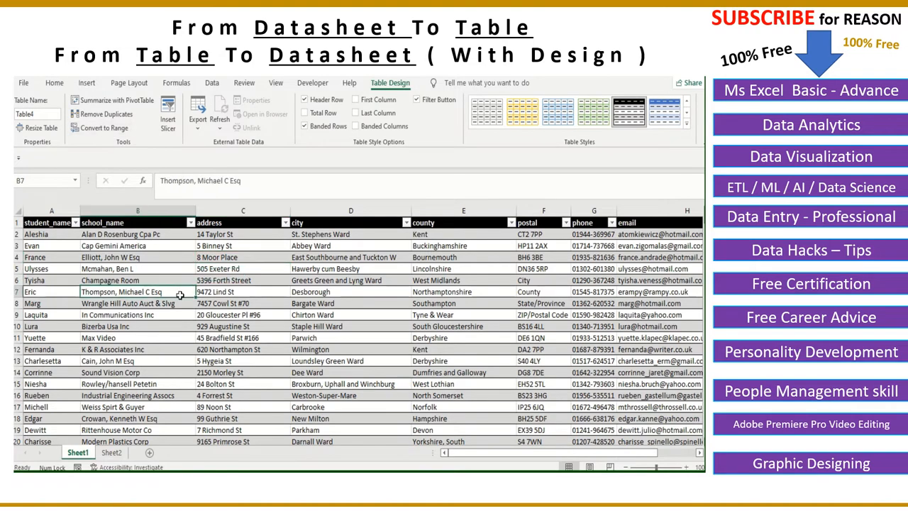
click(51, 211)
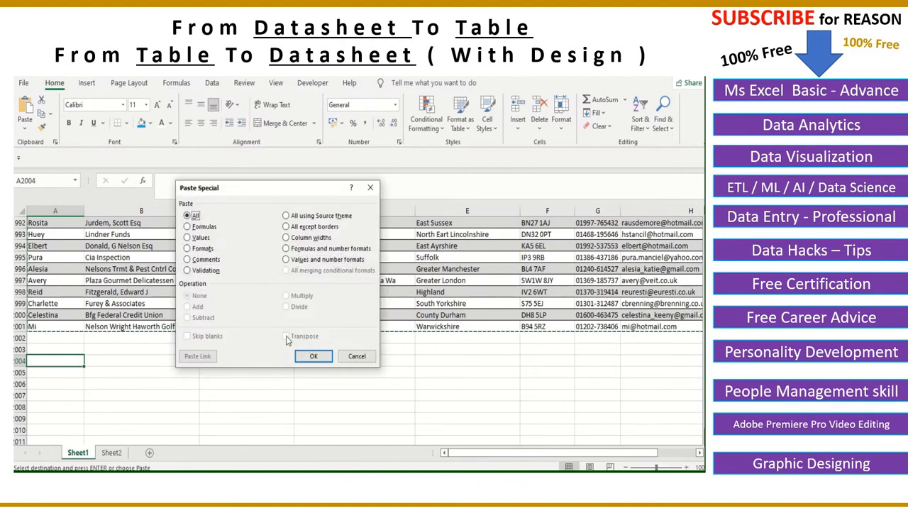
mouse_move(318, 345)
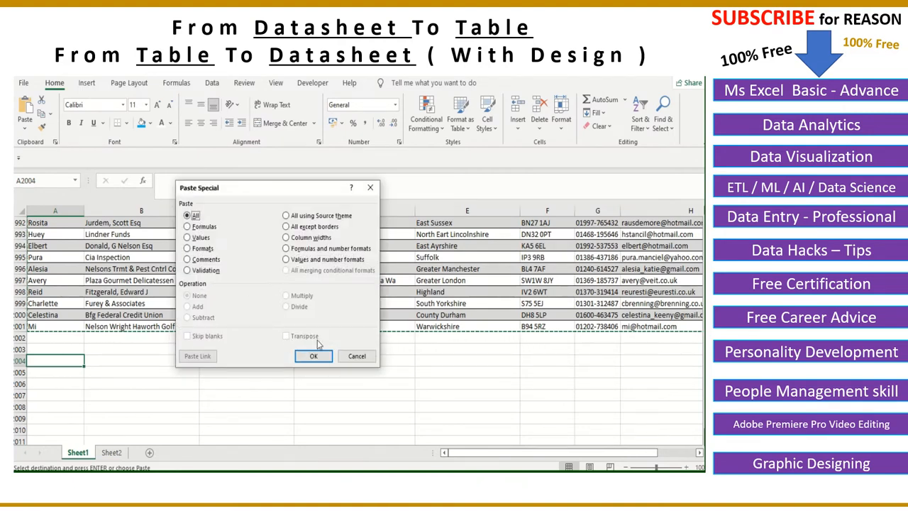
click(313, 356)
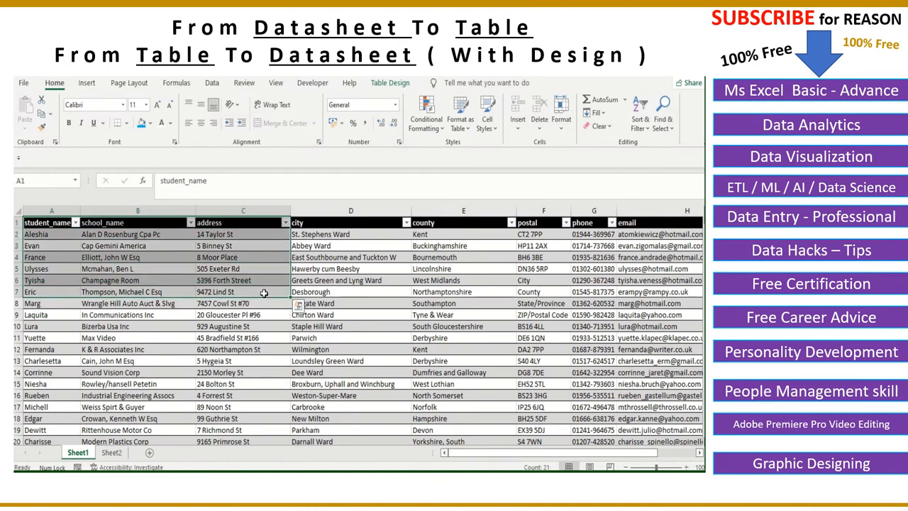
- Copy the selected block and paste it below the data with Transpose via Paste Special
key(ctrl+c)
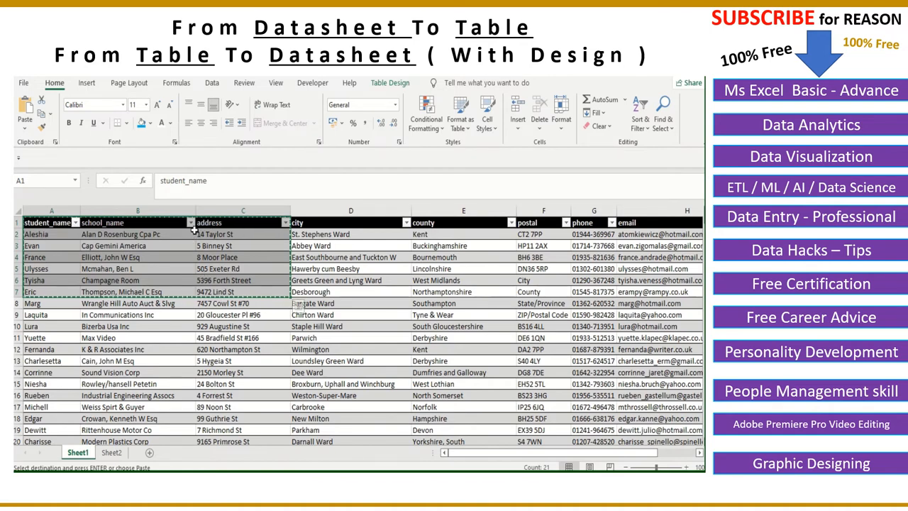
scroll(down, 3)
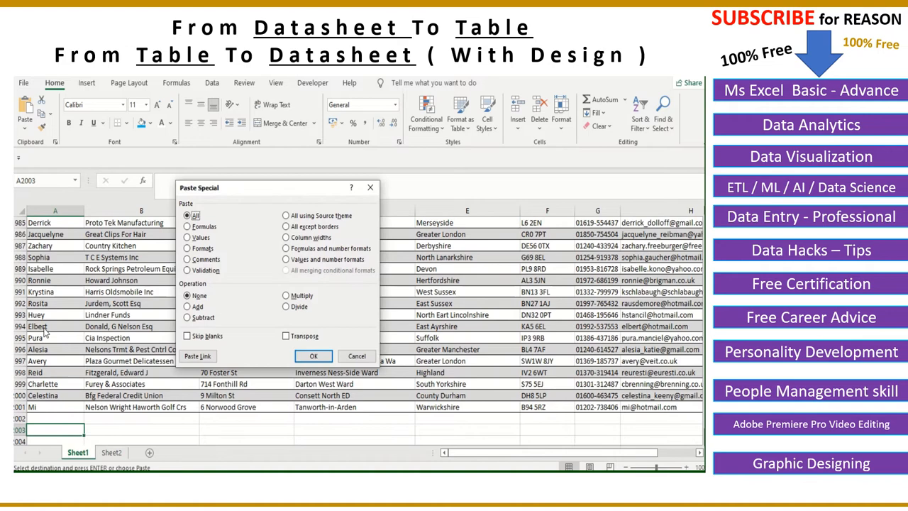
click(286, 335)
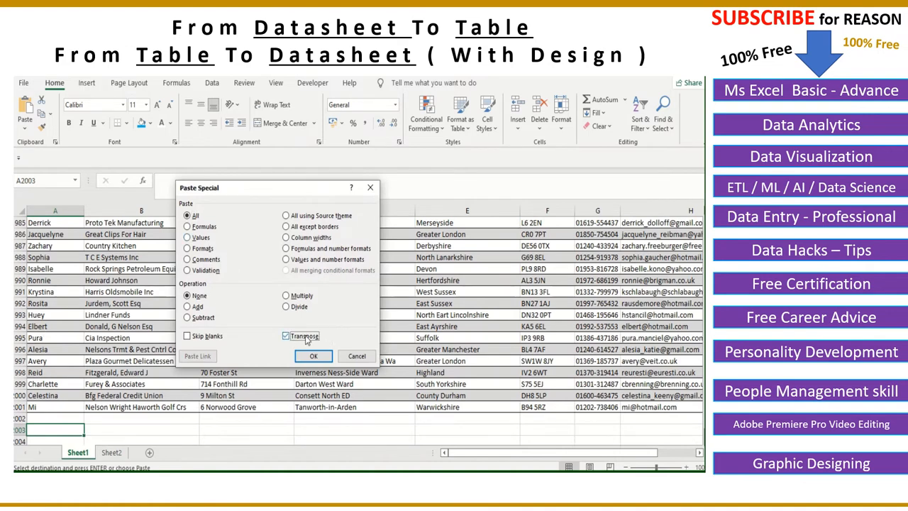
click(314, 356)
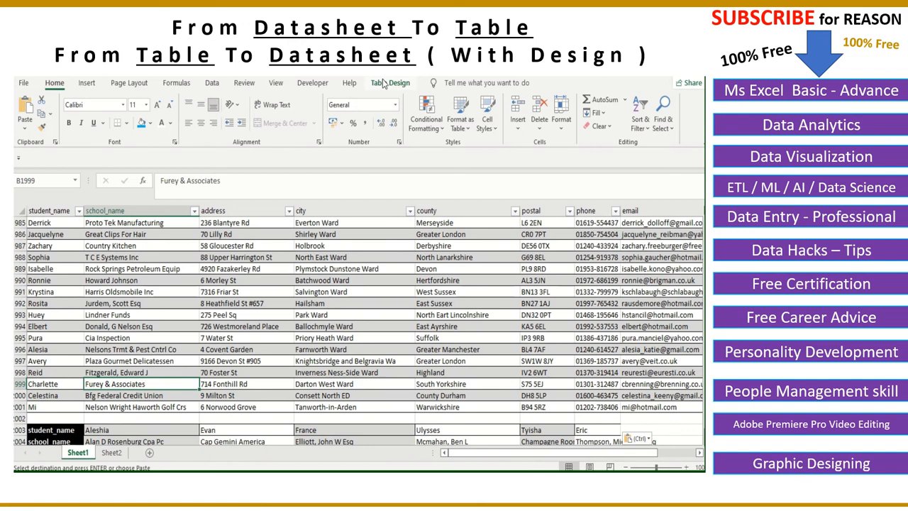
click(389, 82)
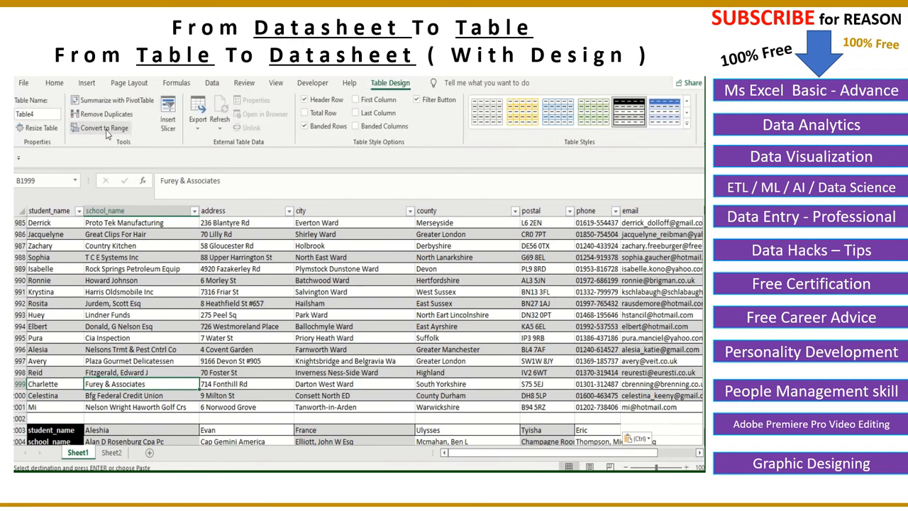
mouse_move(188, 296)
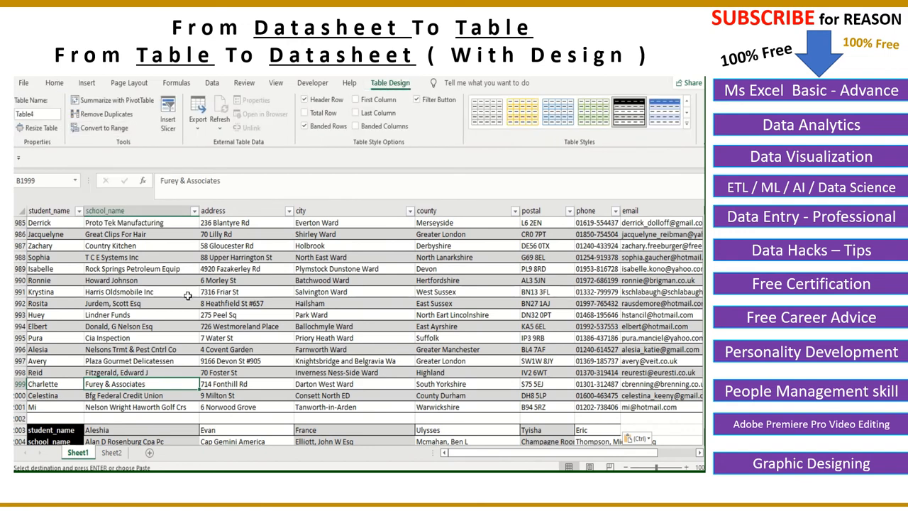